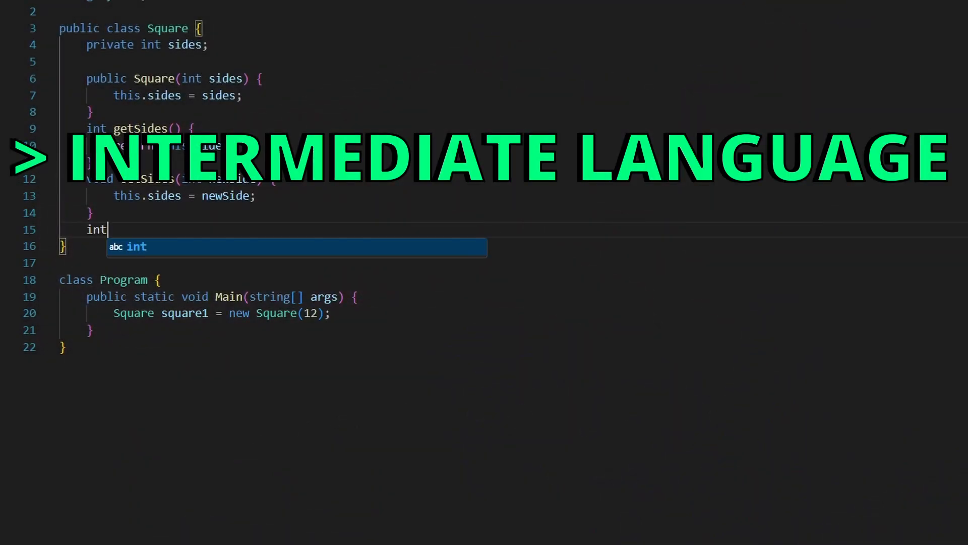
type("getPerimete")
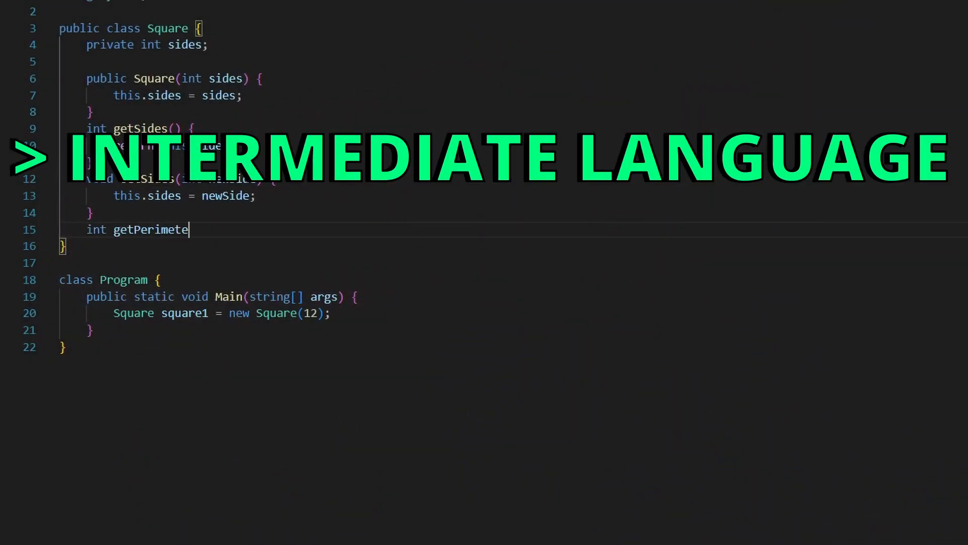
type("r() {")
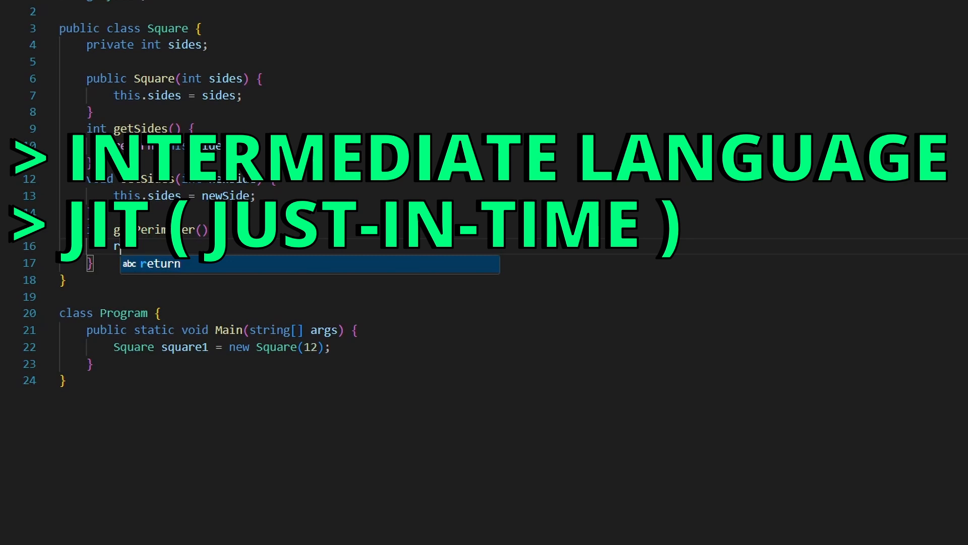